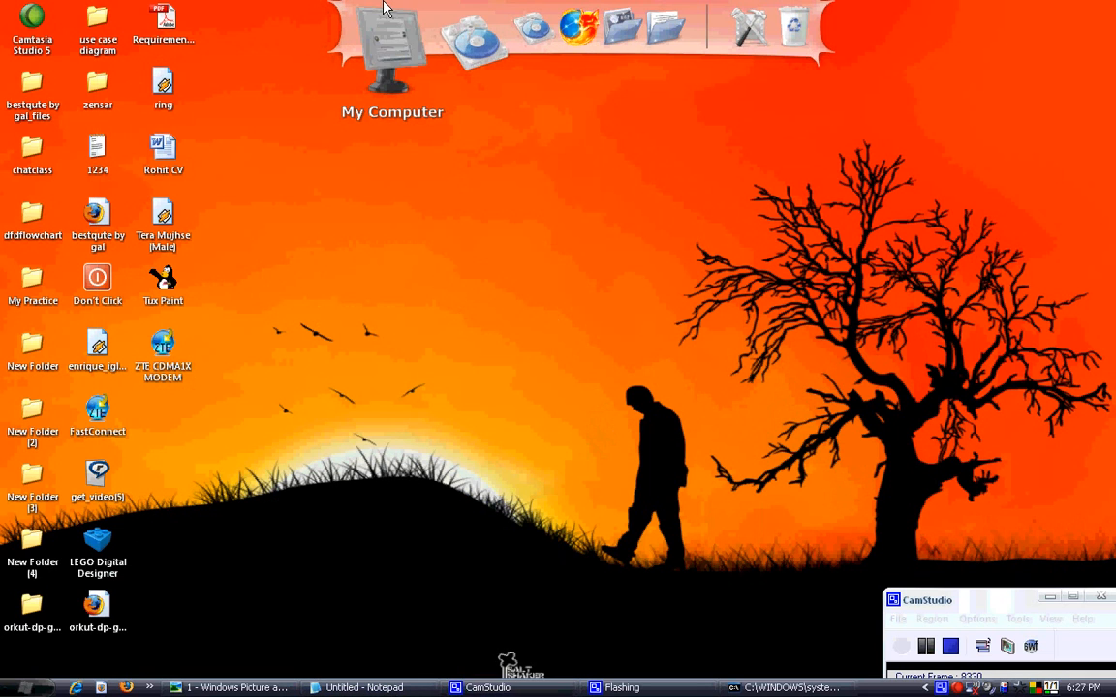
# - Browse from My Computer through drive C and the WINDOWS folder into system32
pyautogui.doubleClick(391, 48)
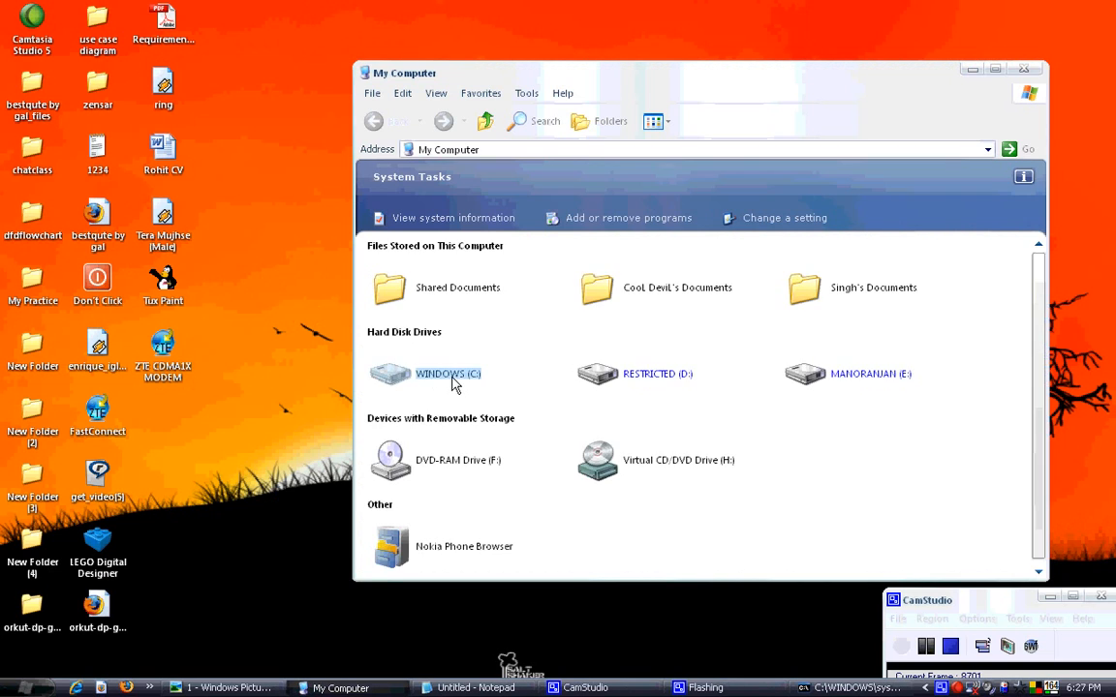
pyautogui.doubleClick(447, 374)
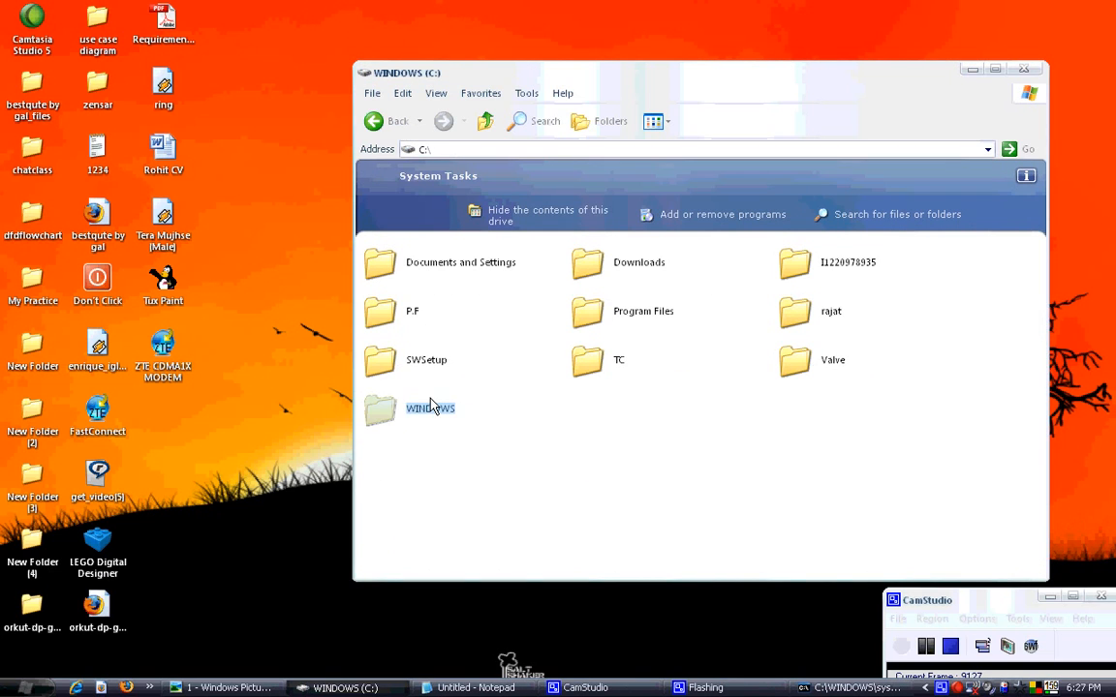
pyautogui.doubleClick(430, 408)
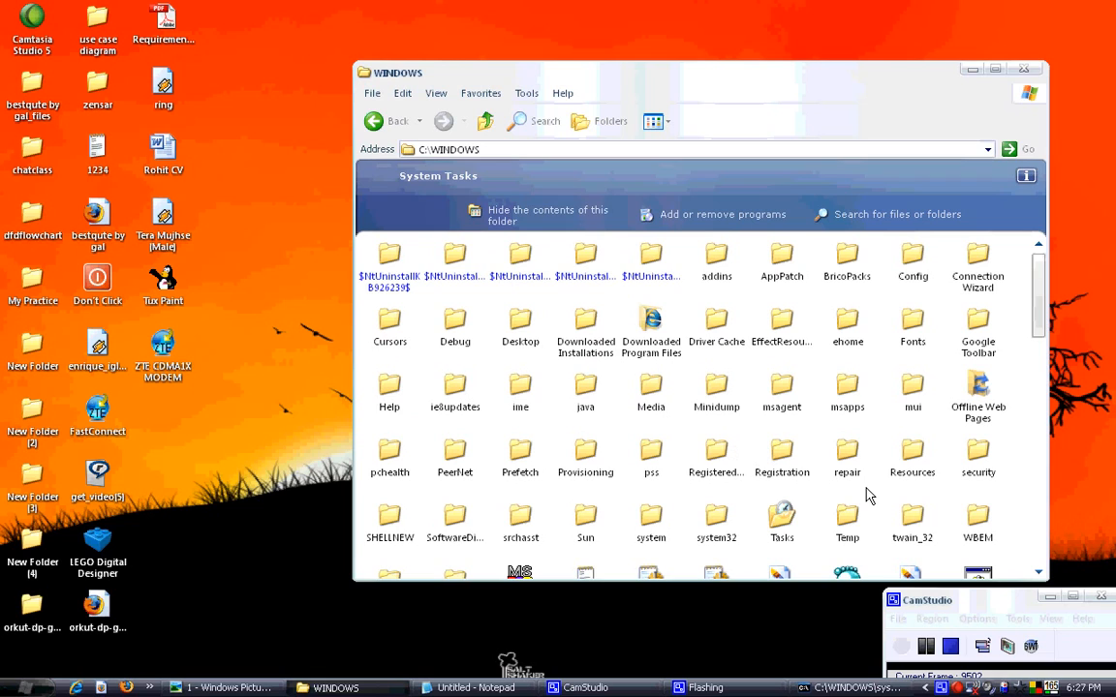
pyautogui.moveTo(697, 559)
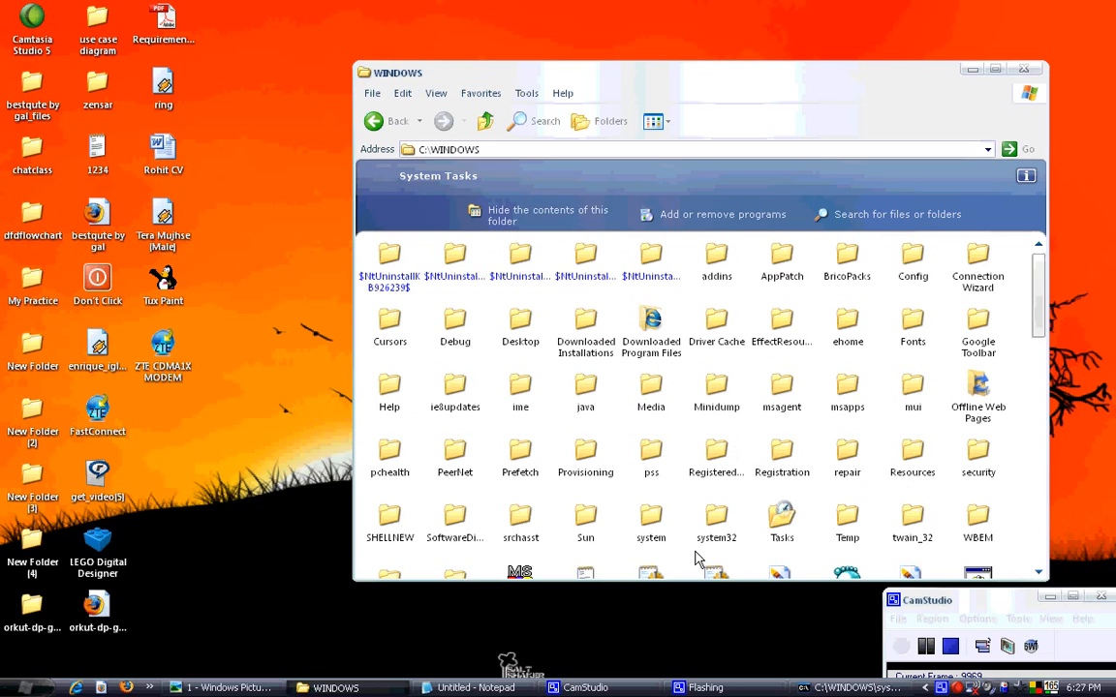
pyautogui.doubleClick(716, 518)
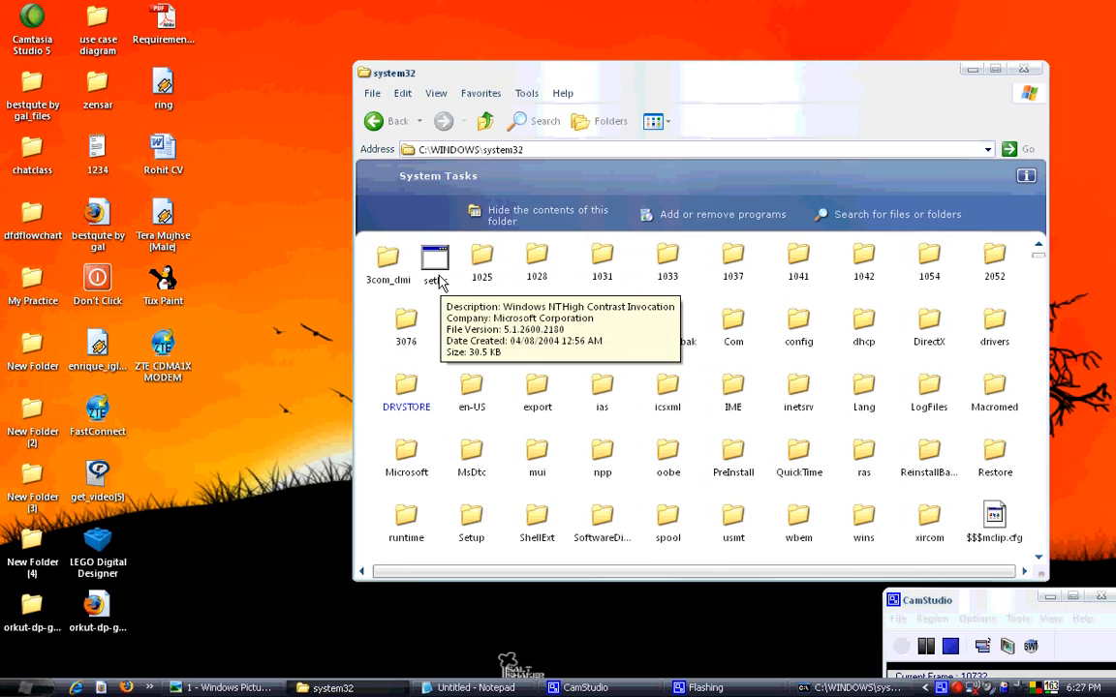
# - Copy the sethc Command Processor file from the drive E window
pyautogui.rightClick(433, 260)
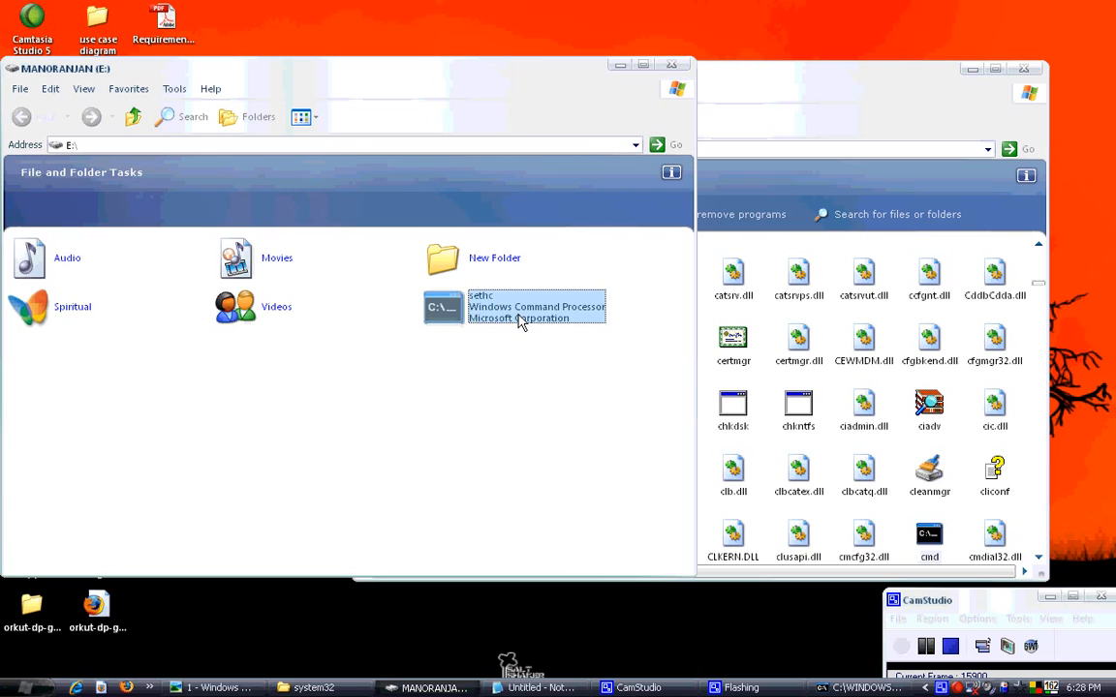
pyautogui.rightClick(535, 306)
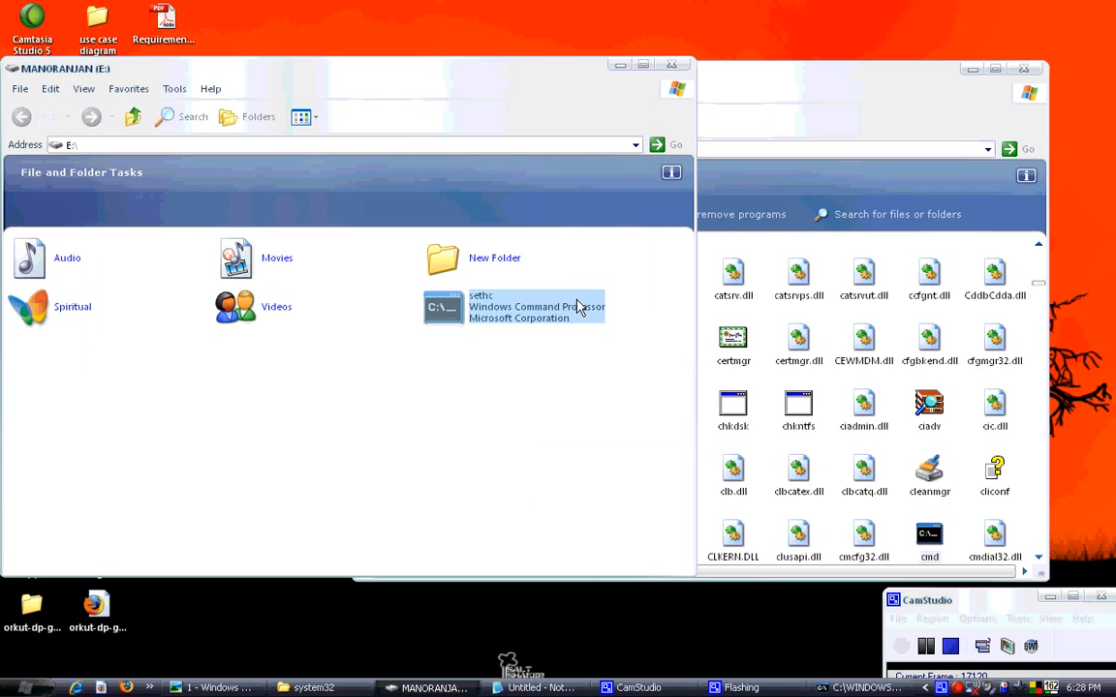
pyautogui.rightClick(513, 307)
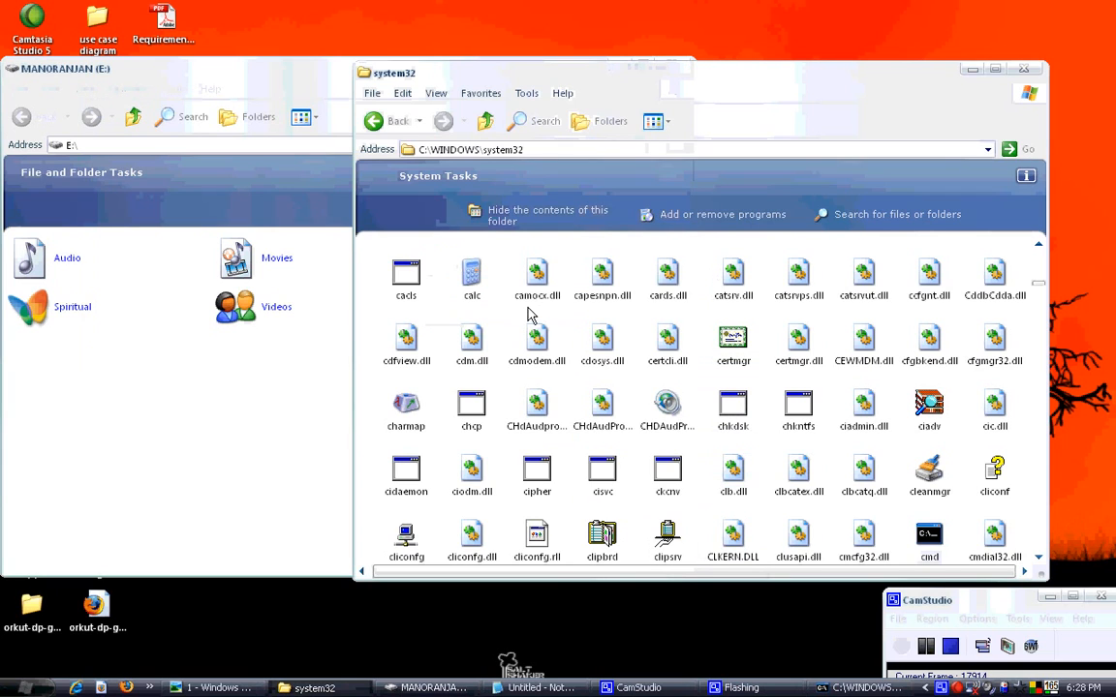
# - Paste sethc into system32, confirm replacing the existing file, and close the window
pyautogui.rightClick(523, 295)
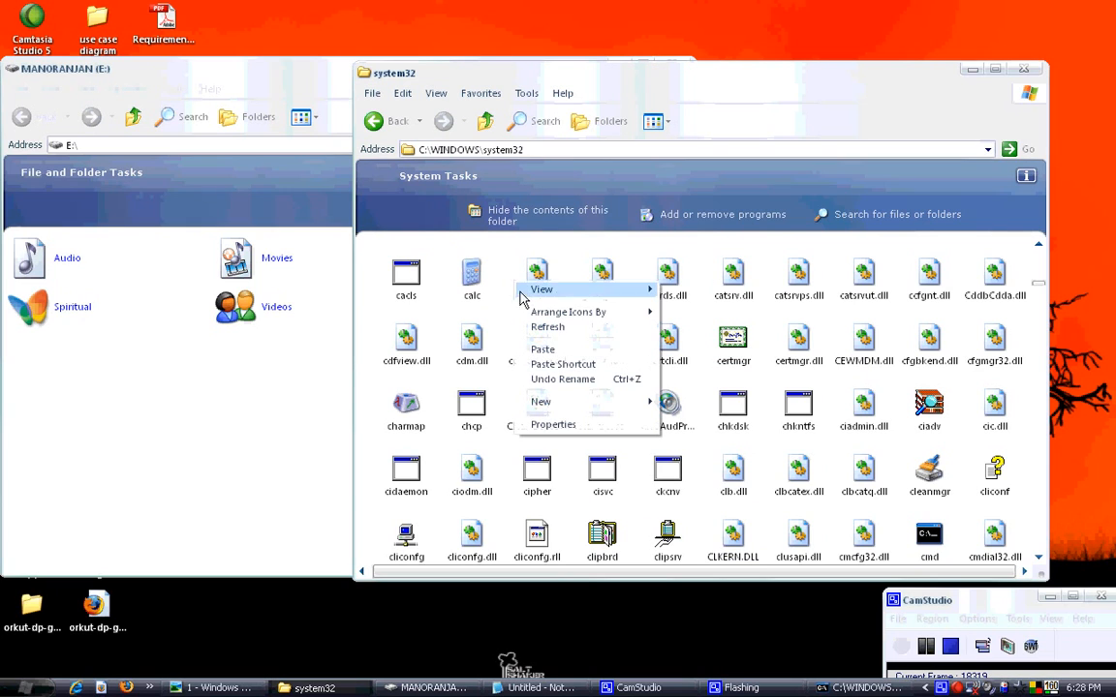
pyautogui.click(543, 348)
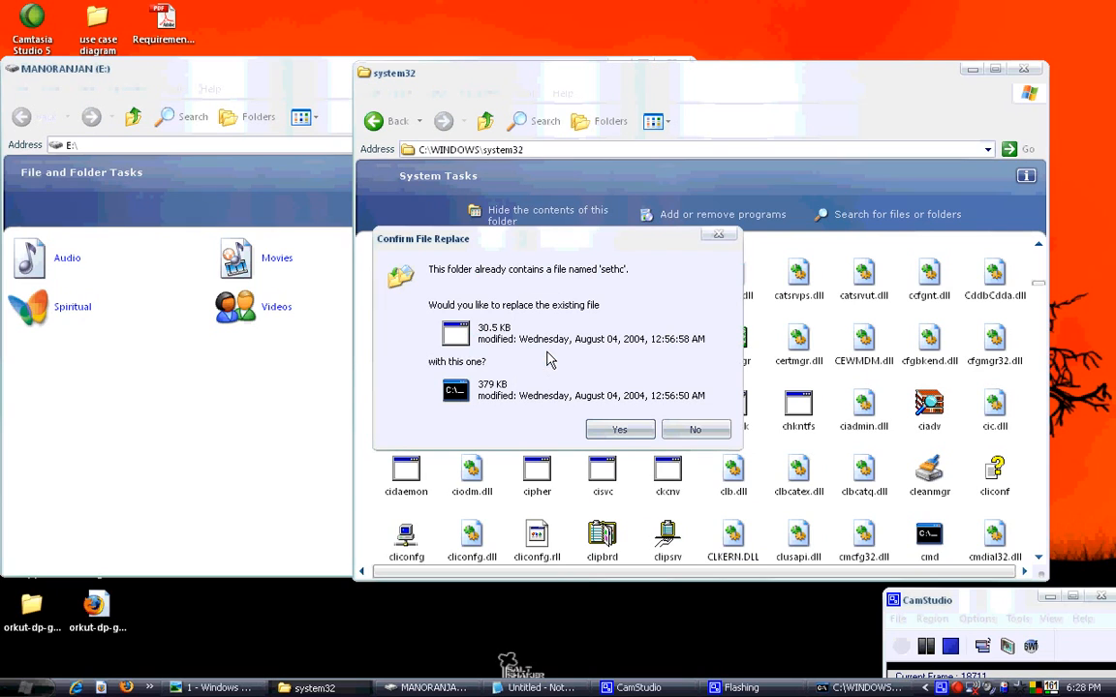
pyautogui.click(619, 429)
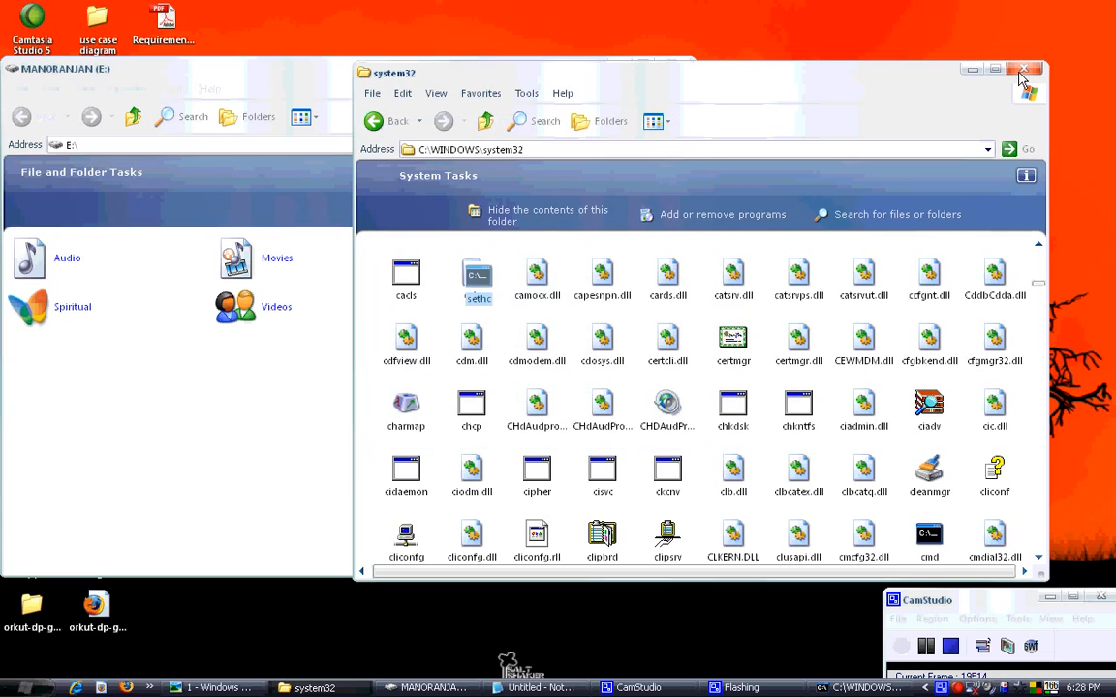
pyautogui.moveTo(1025, 70)
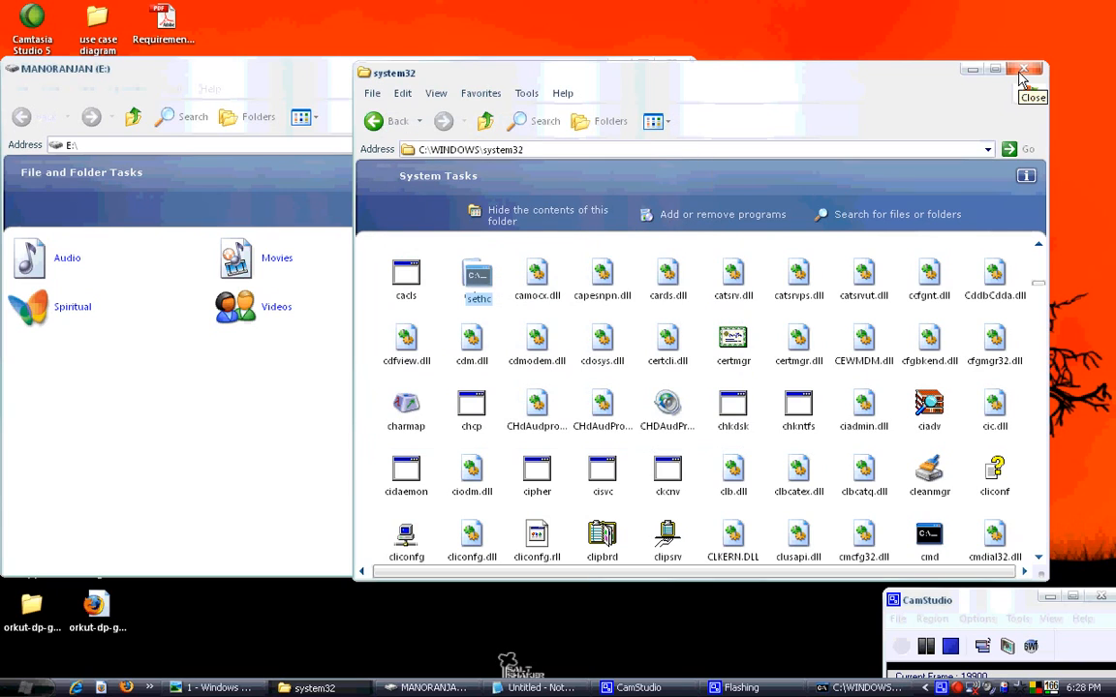
pyautogui.click(1026, 69)
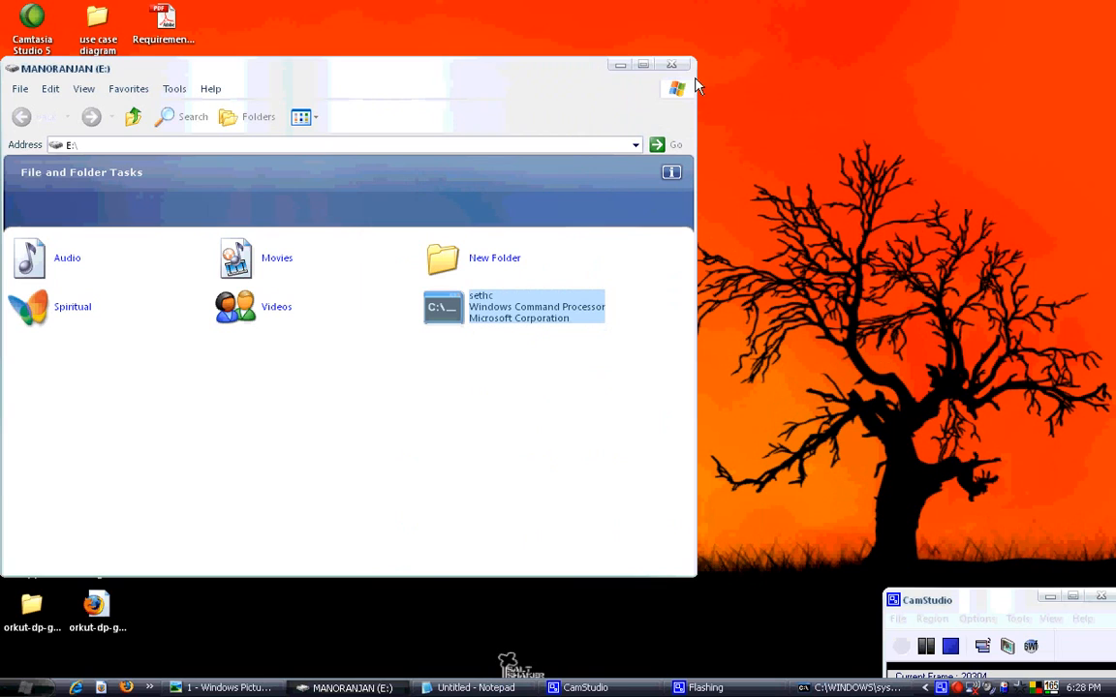
# - Close the MANORANJAN (E:) drive window
pyautogui.click(672, 64)
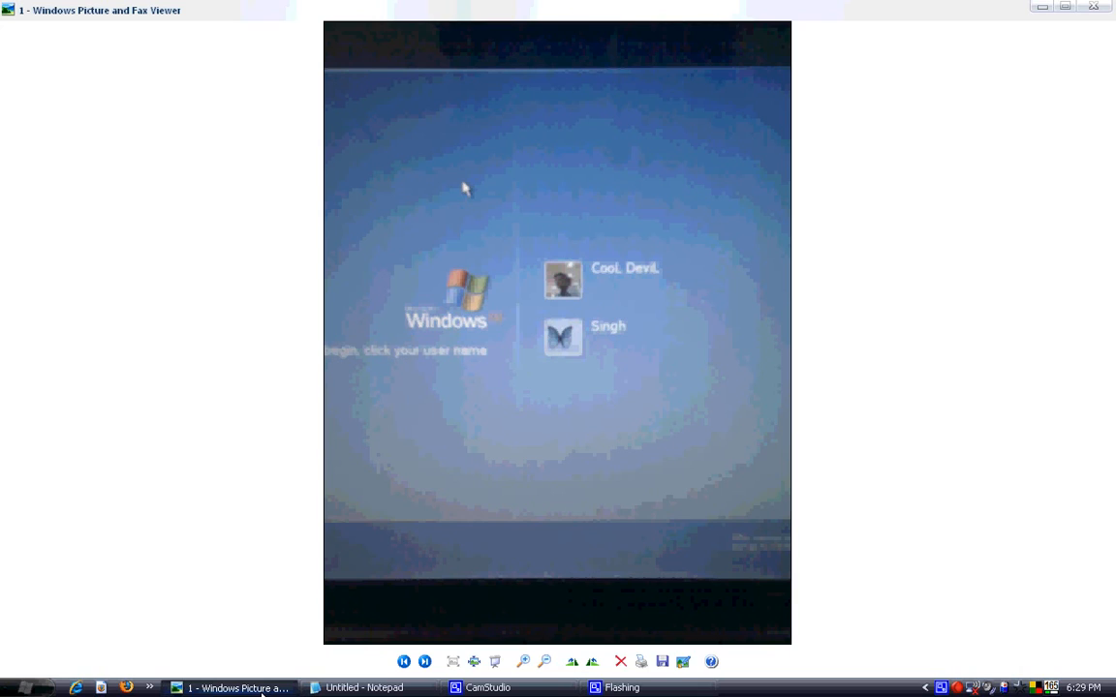
# - Advance the viewer to image 5, the sethc.exe prompt over the Log On dialog
pyautogui.click(562, 279)
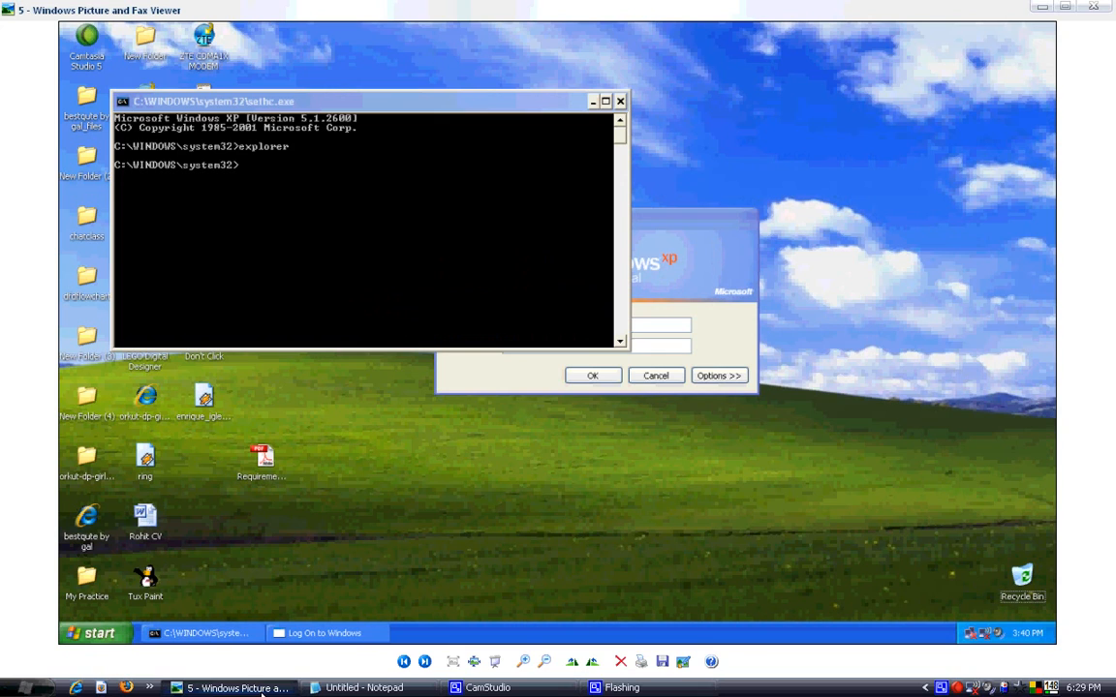
# - View the SYSTEM-user Start menu photo, then minimize Windows Picture and Fax Viewer
pyautogui.click(94, 632)
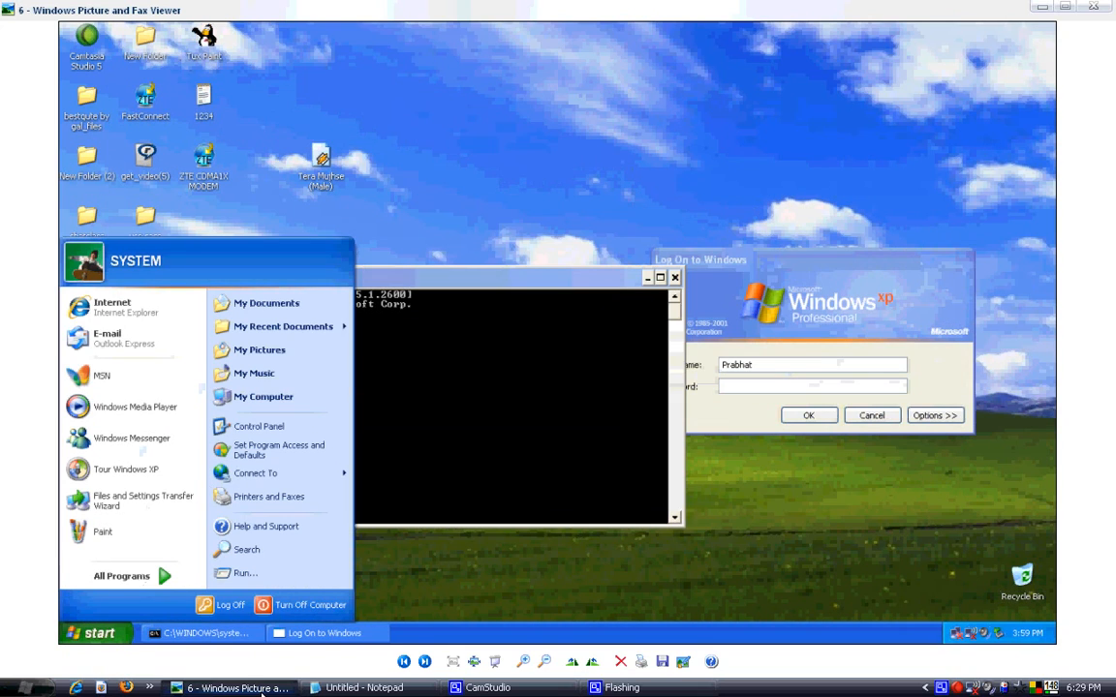
pyautogui.moveTo(882, 241)
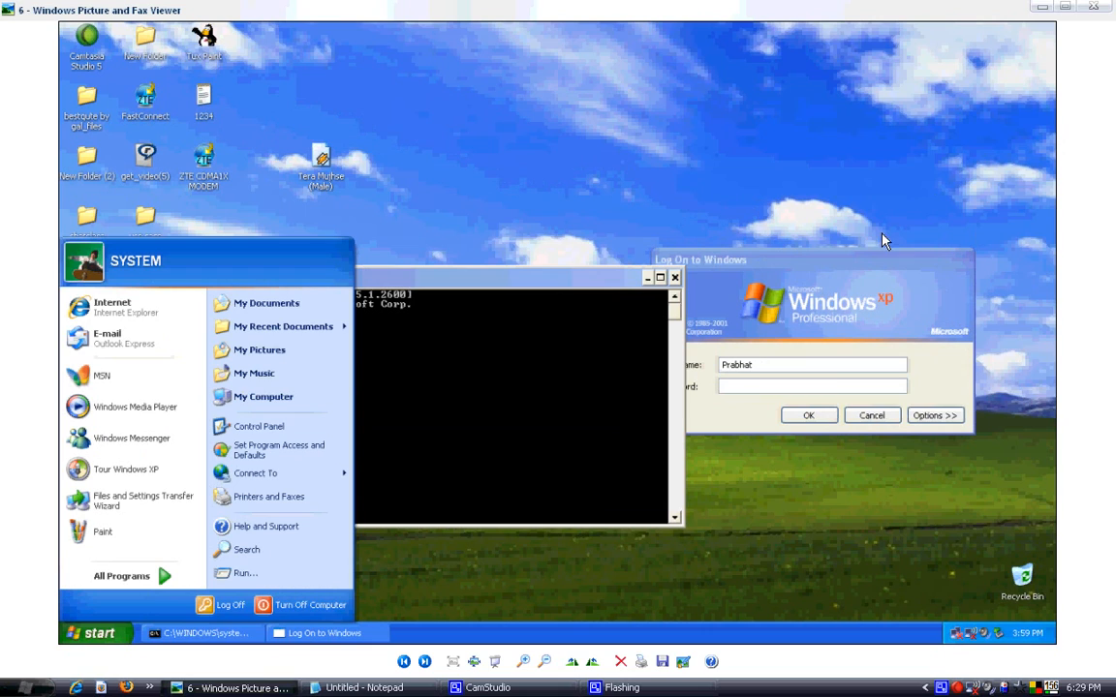
pyautogui.moveTo(124, 381)
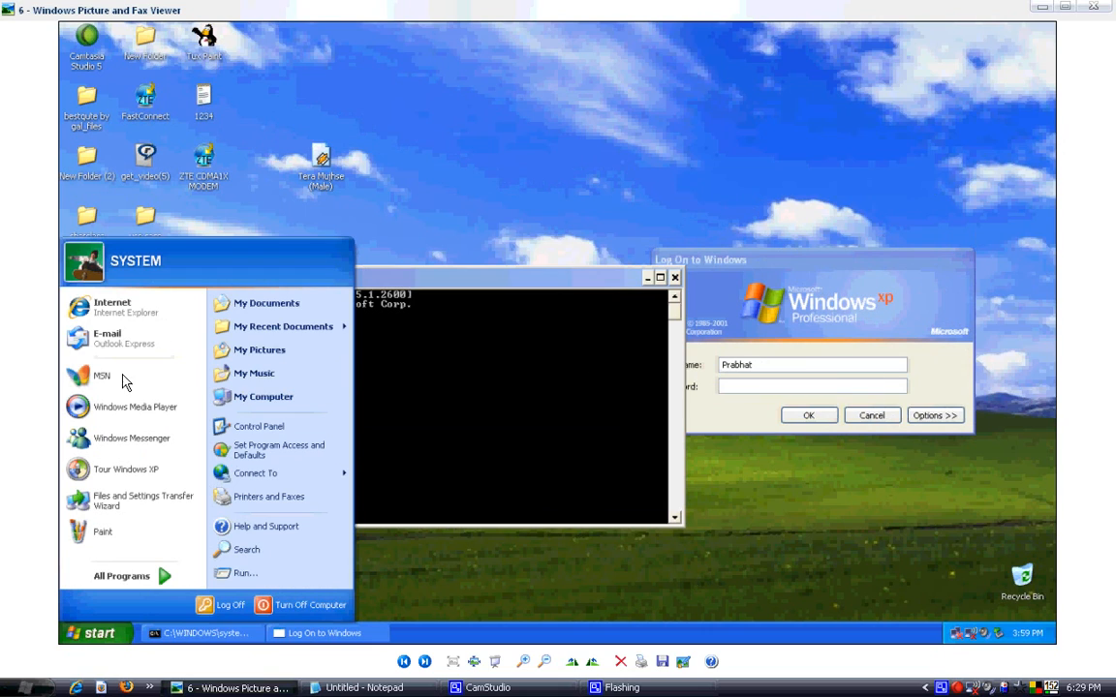
pyautogui.moveTo(252, 352)
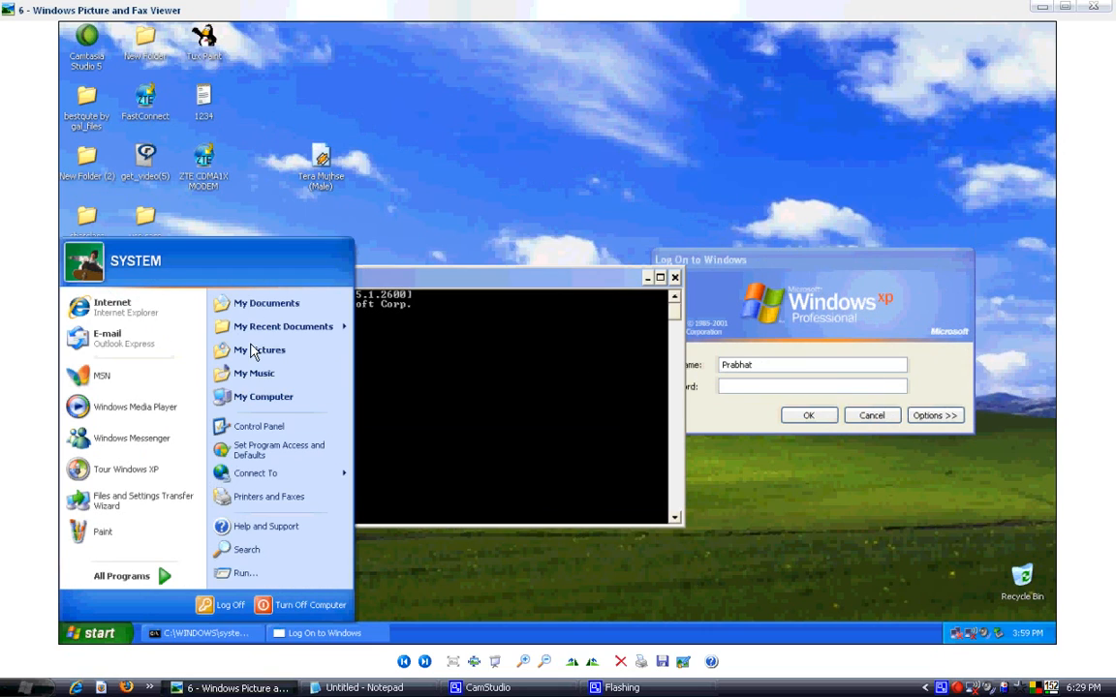
pyautogui.moveTo(286, 346)
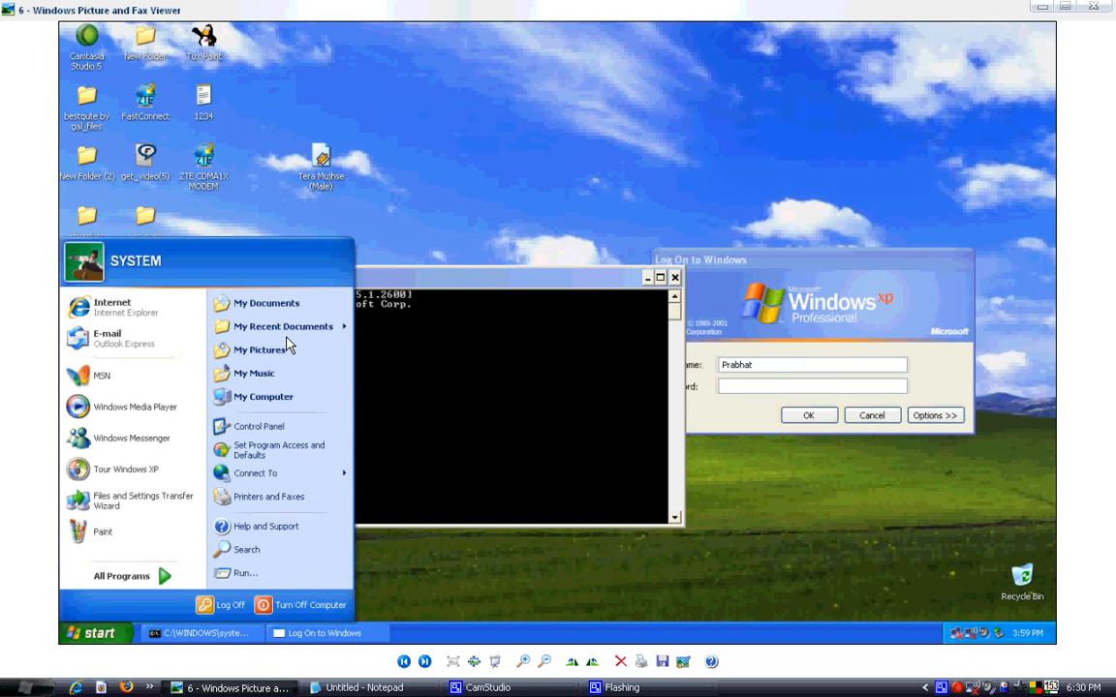
pyautogui.moveTo(543, 289)
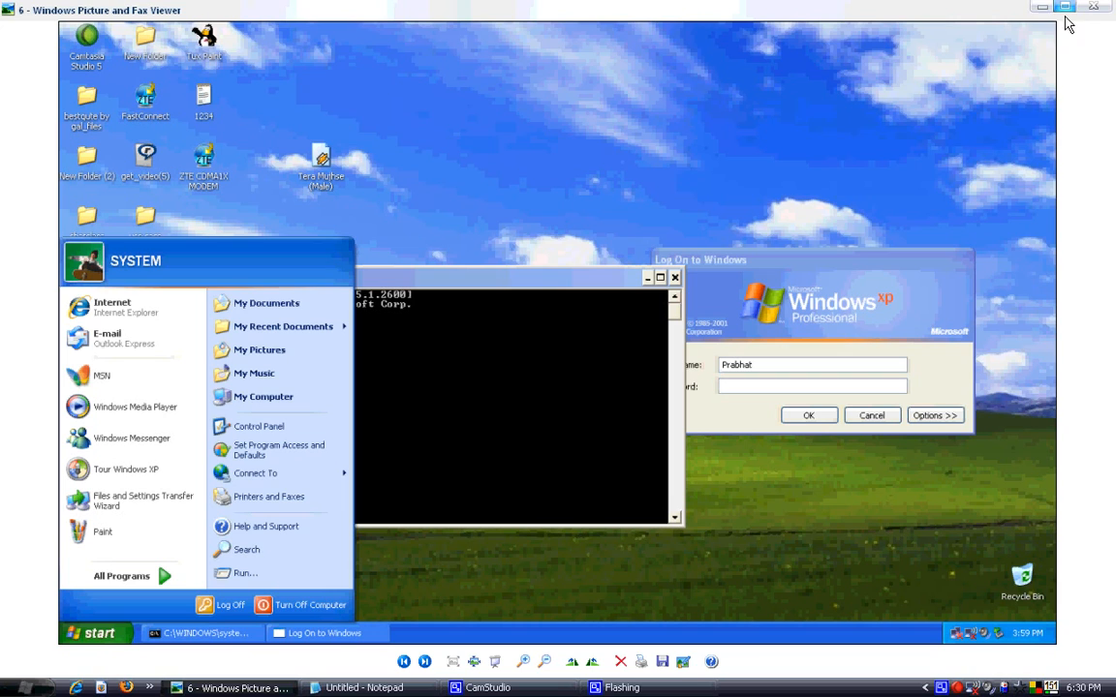
pyautogui.moveTo(1042, 7)
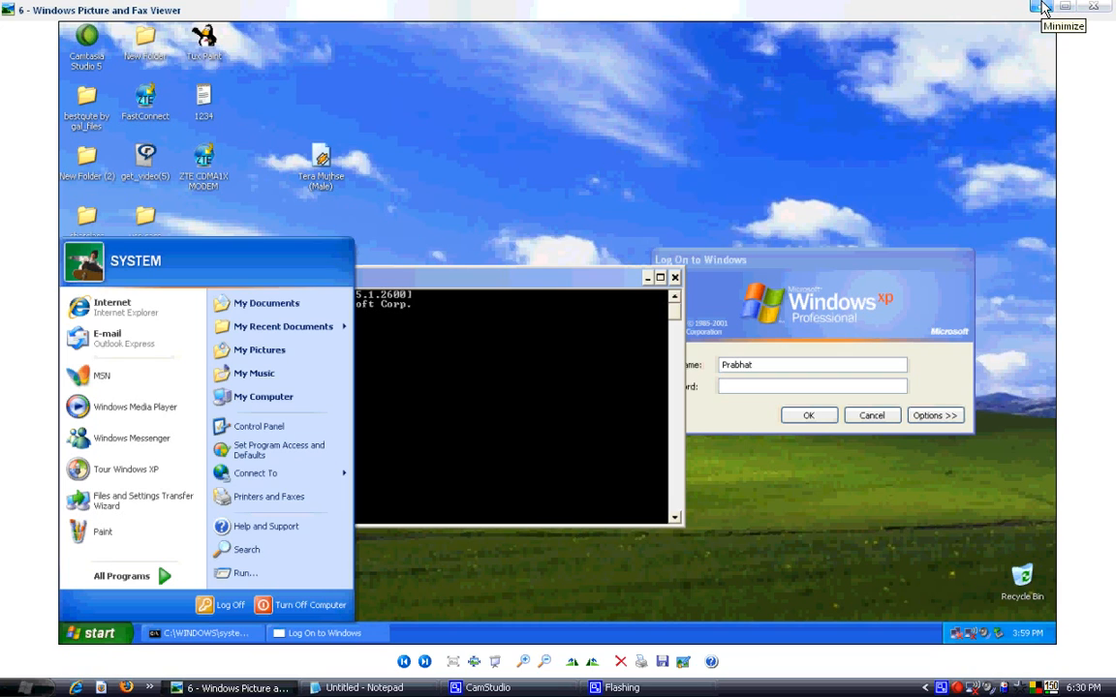
pyautogui.click(1037, 7)
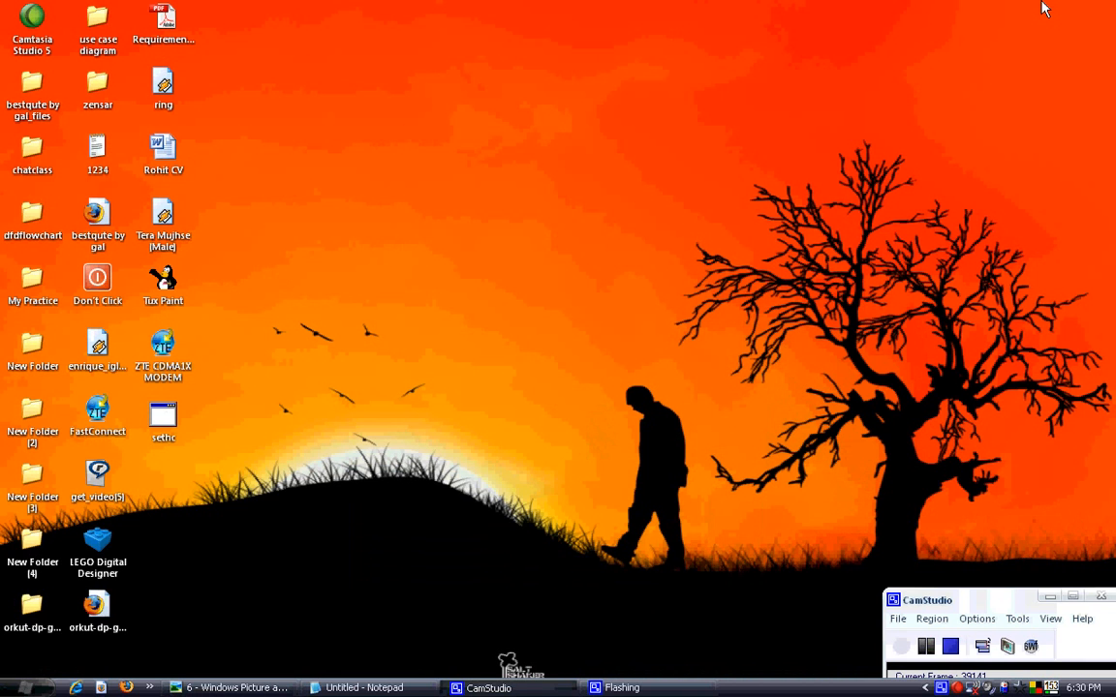
pyautogui.moveTo(841, 182)
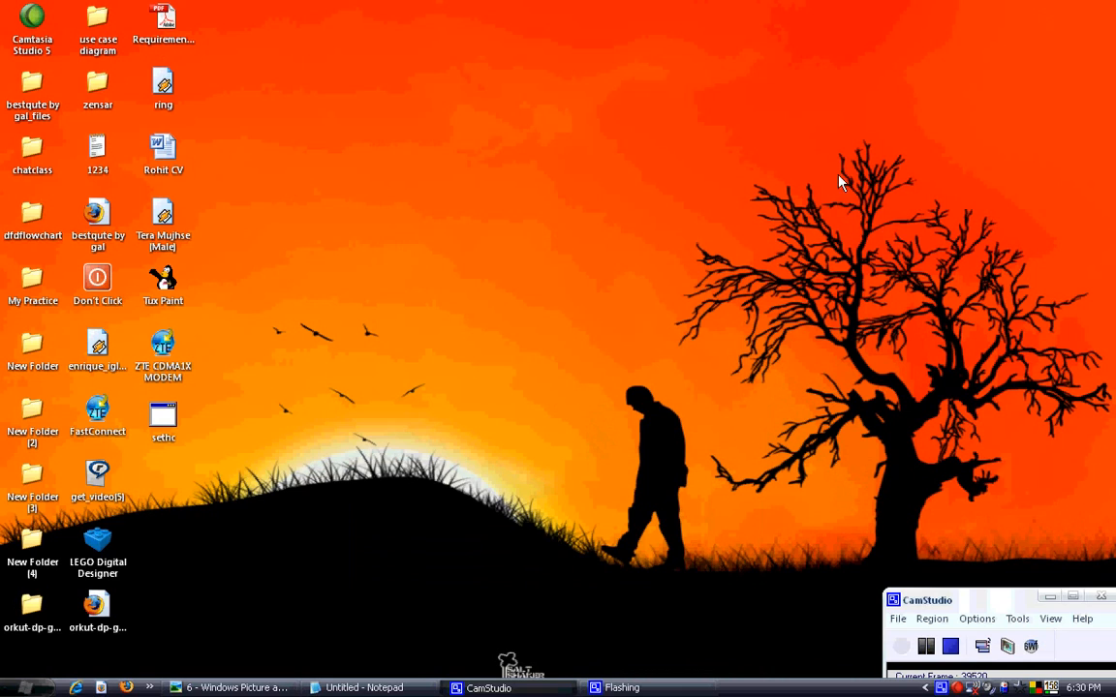
pyautogui.moveTo(395, 639)
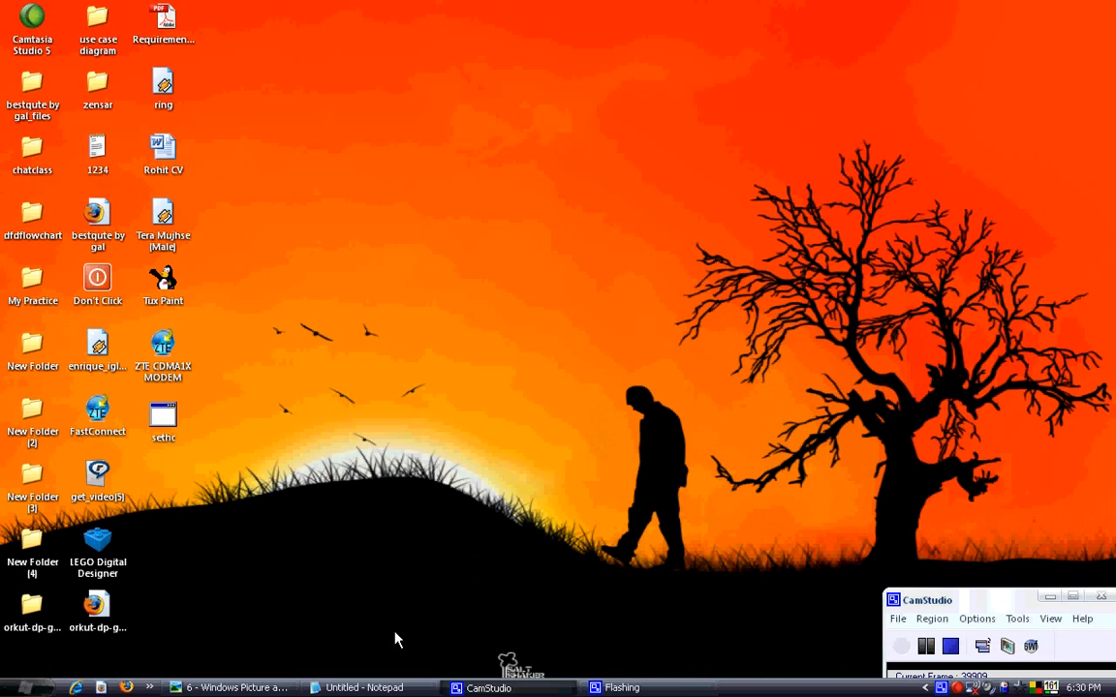
pyautogui.moveTo(357, 580)
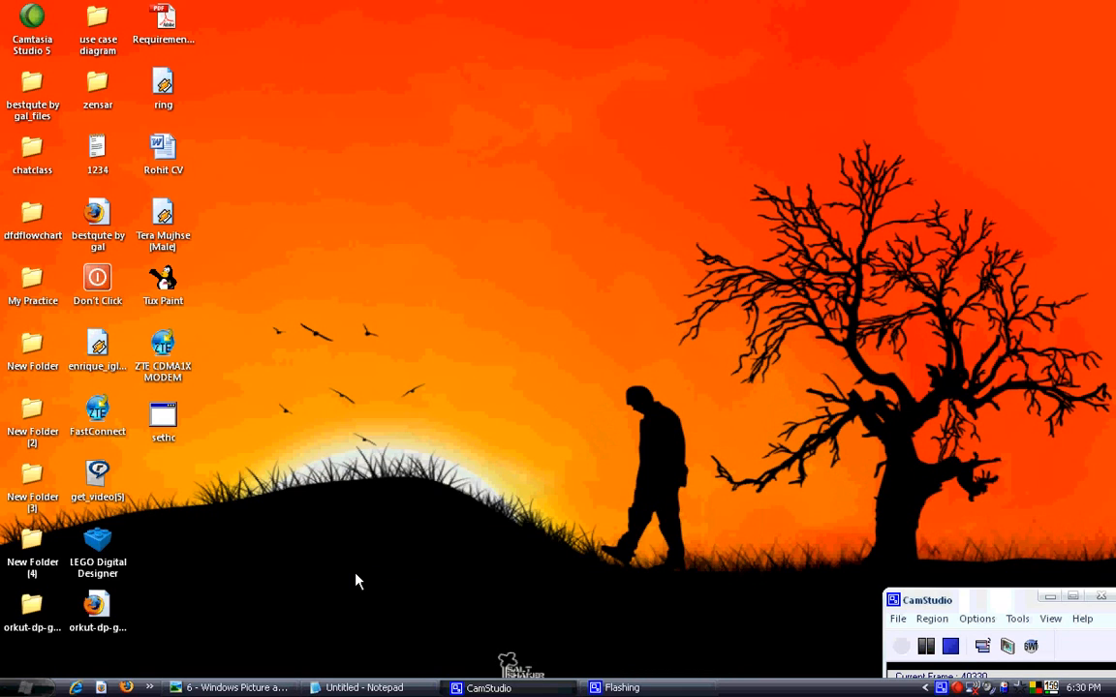
# - Enter cmd in the Run dialog's Open box
pyautogui.write('cmd')
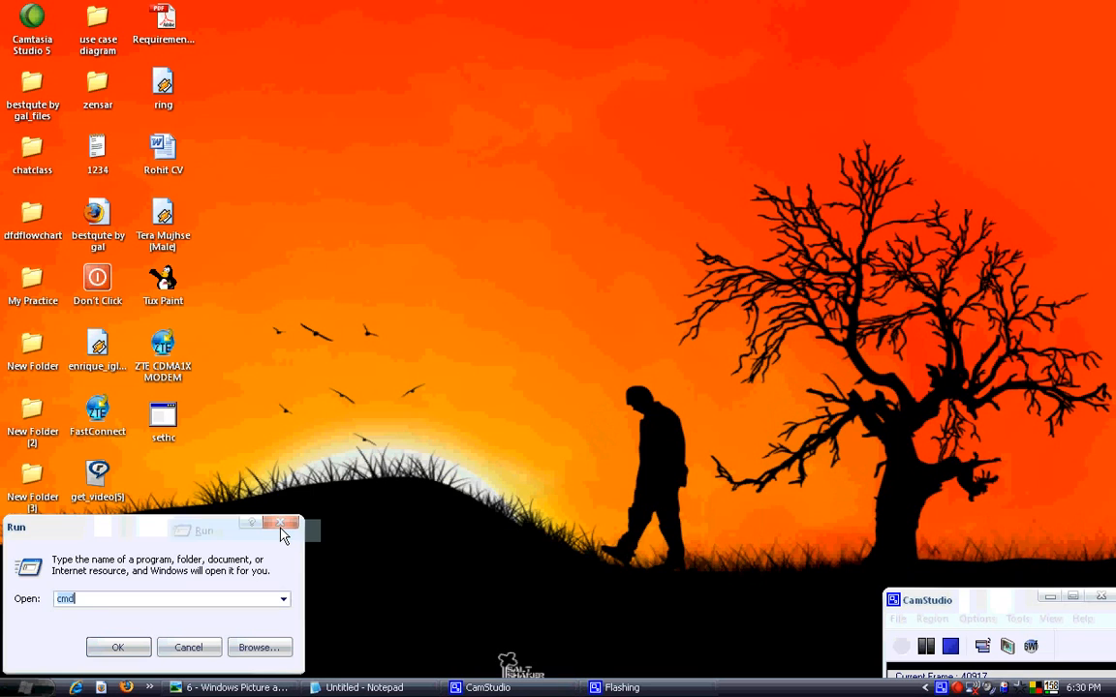
pyautogui.click(117, 647)
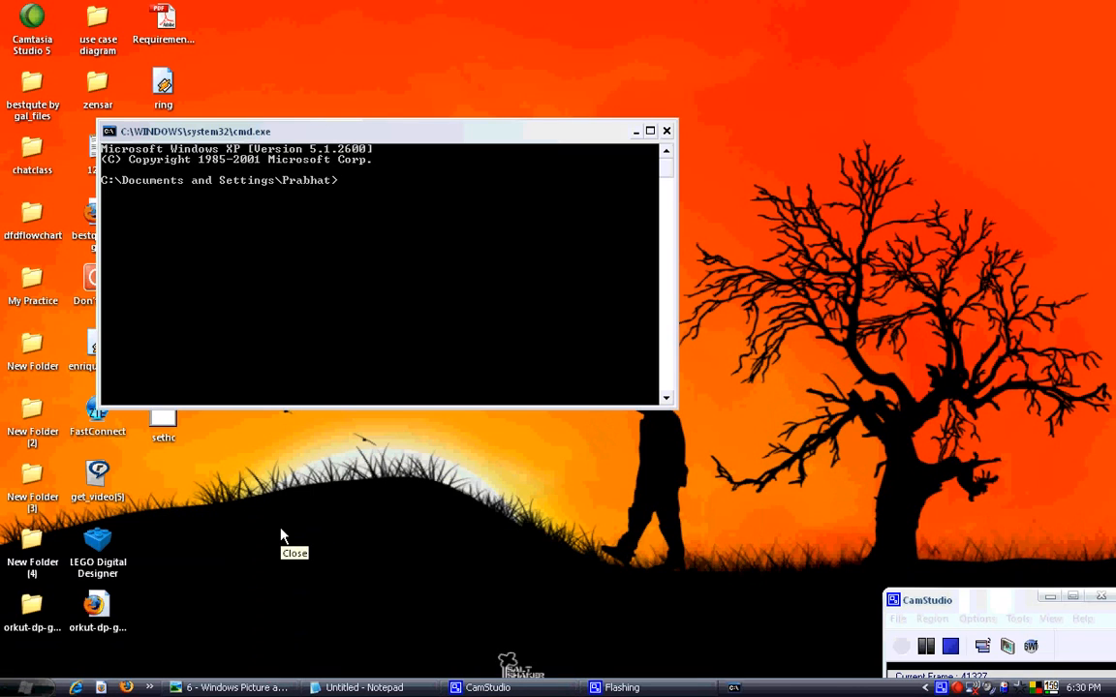
pyautogui.click(388, 216)
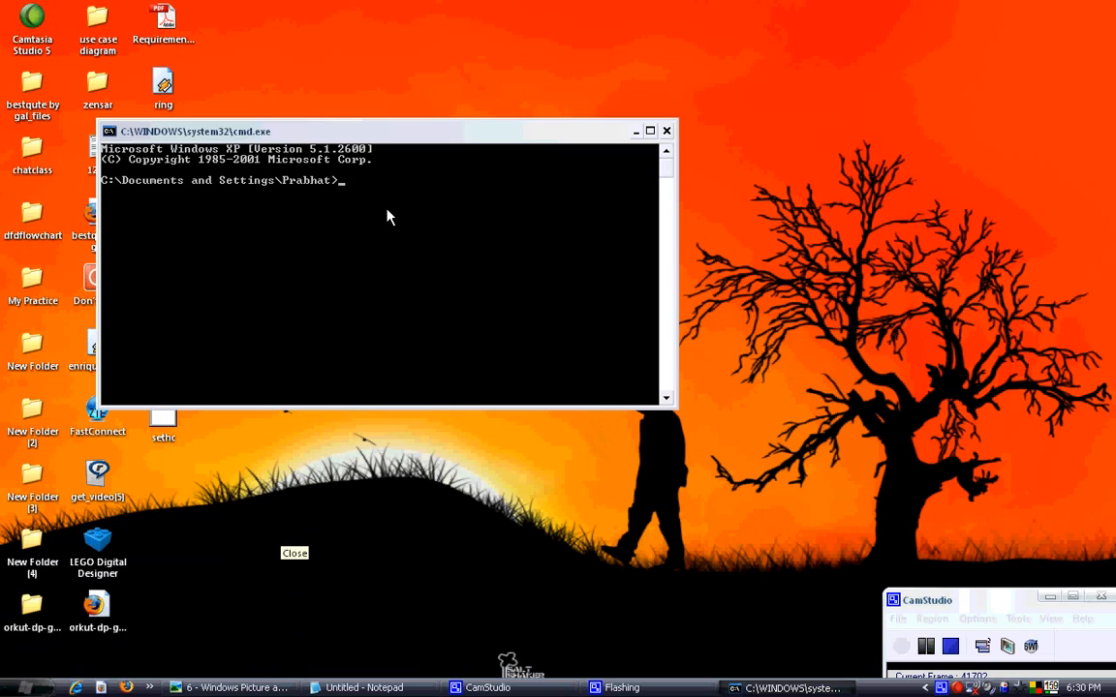
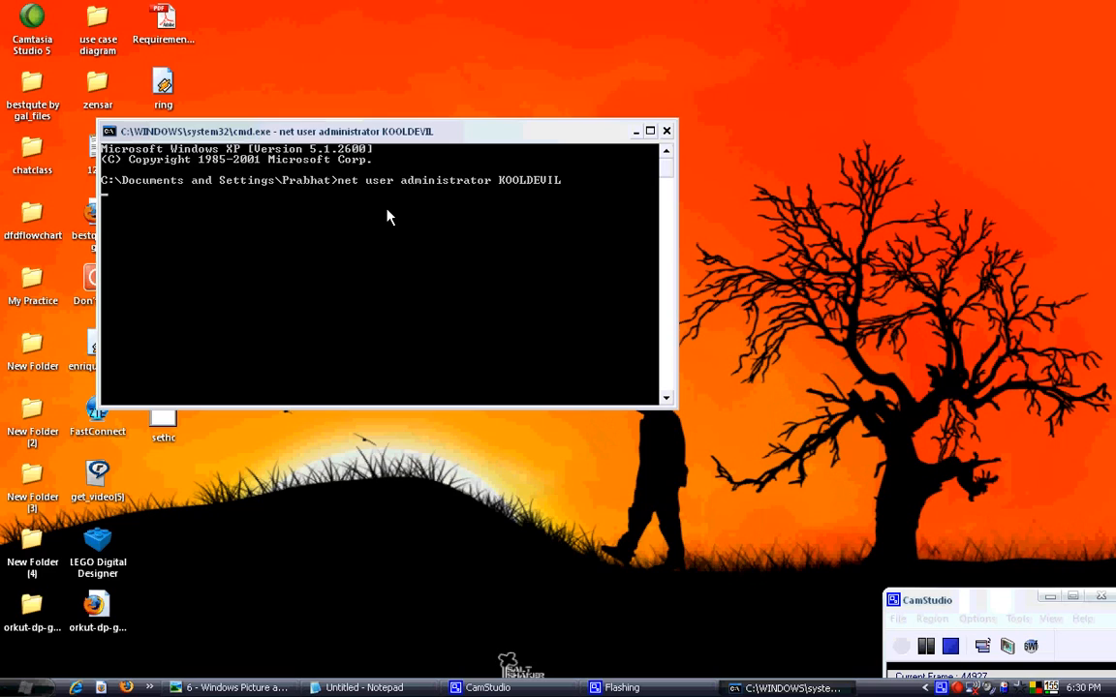
pyautogui.press('enter')
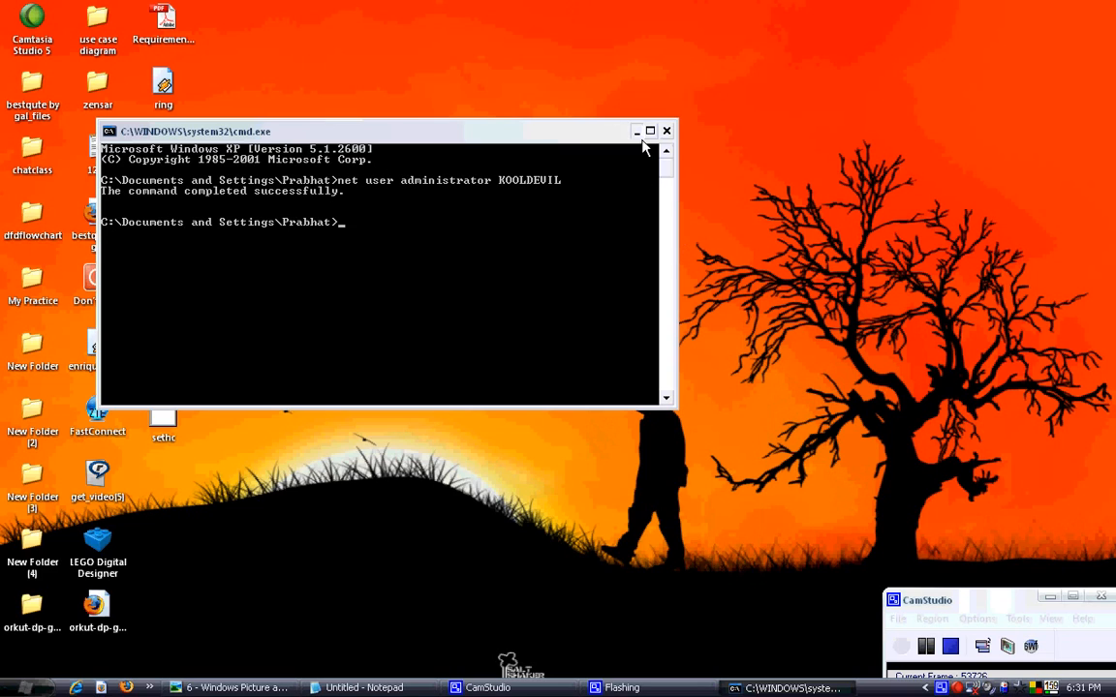
pyautogui.click(636, 131)
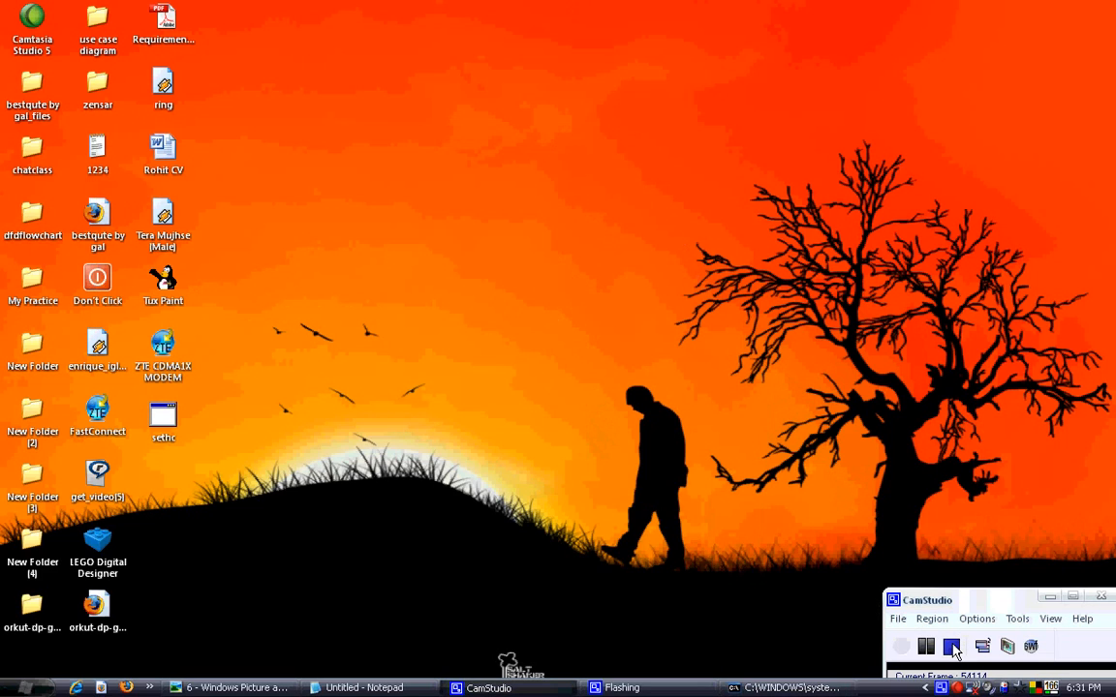